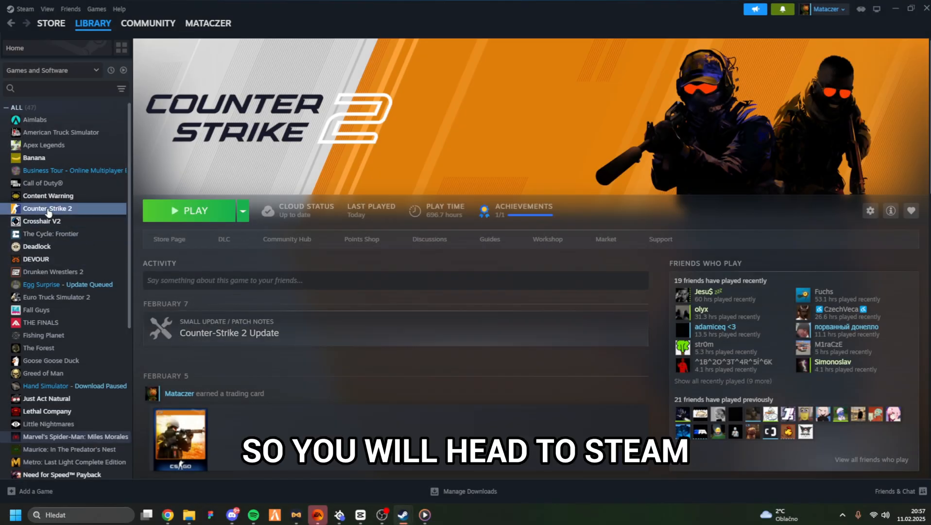
# Tick the Counter-Strike 2 Workshop Tools DLC in Counter-Strike 2's Properties.
pyautogui.click(870, 210)
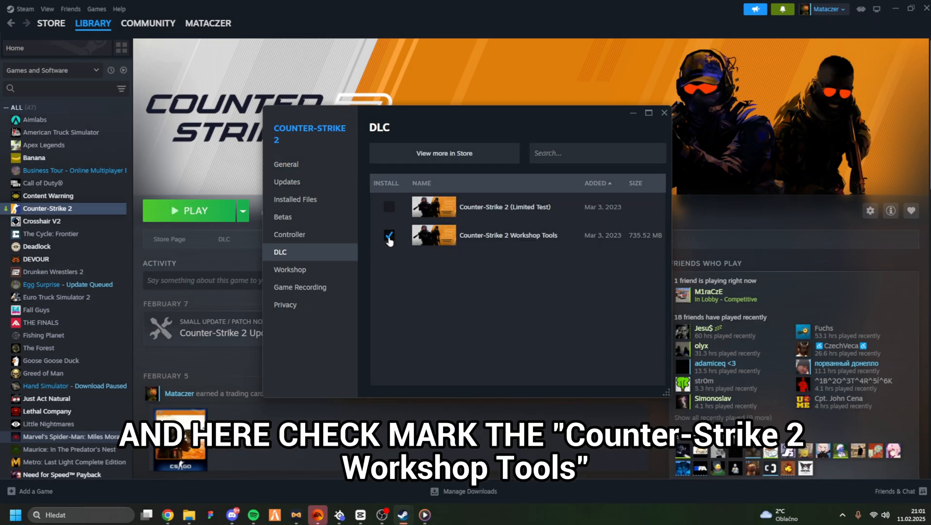
pyautogui.click(389, 235)
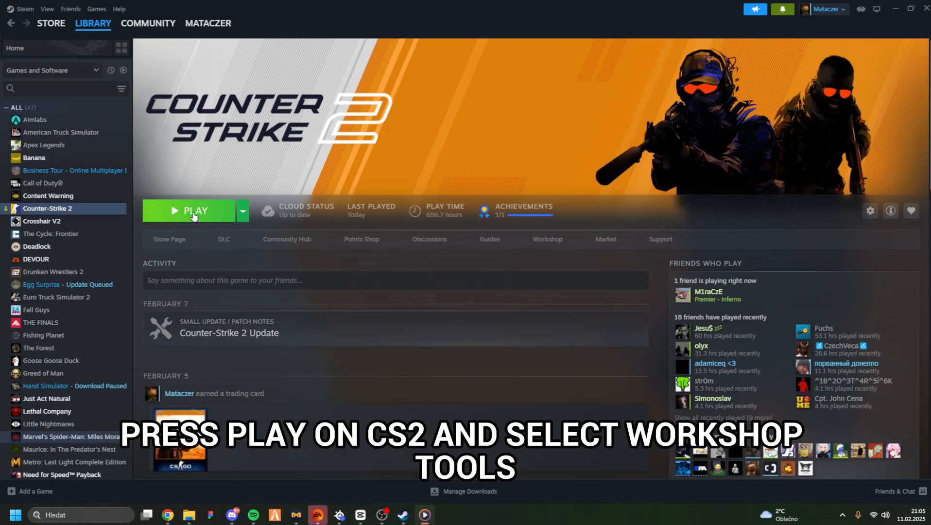
# Launch the Workshop Tools from Play and create a new addon named 'Custom'.
pyautogui.click(195, 211)
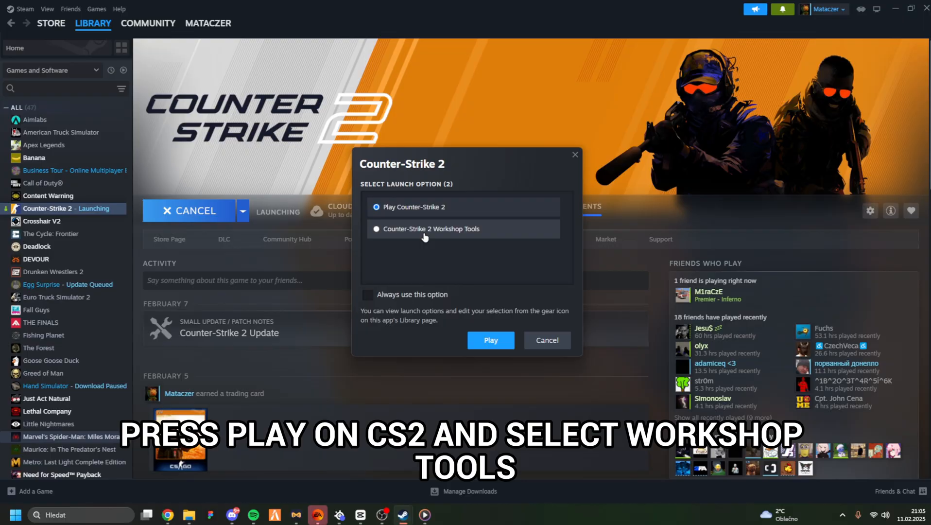
pyautogui.click(490, 340)
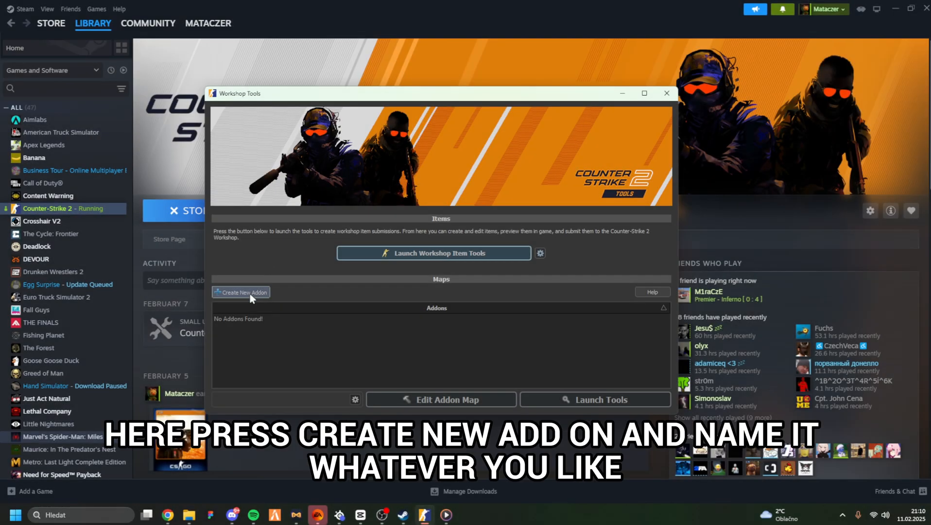
pyautogui.click(240, 291)
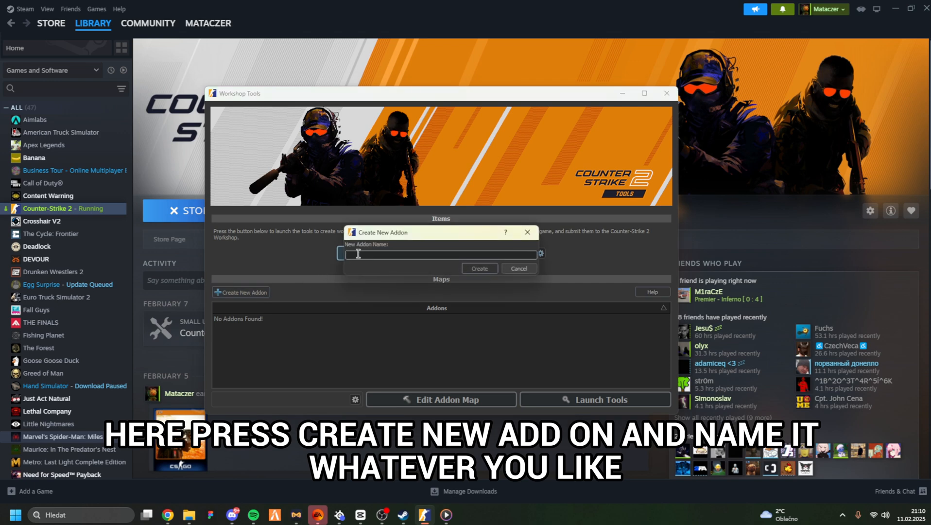
pyautogui.write('Custom')
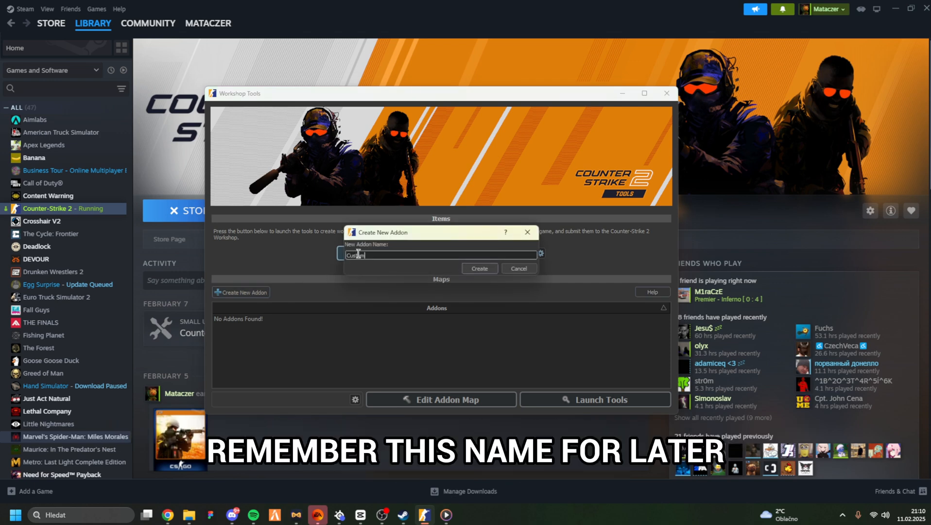
pyautogui.click(479, 268)
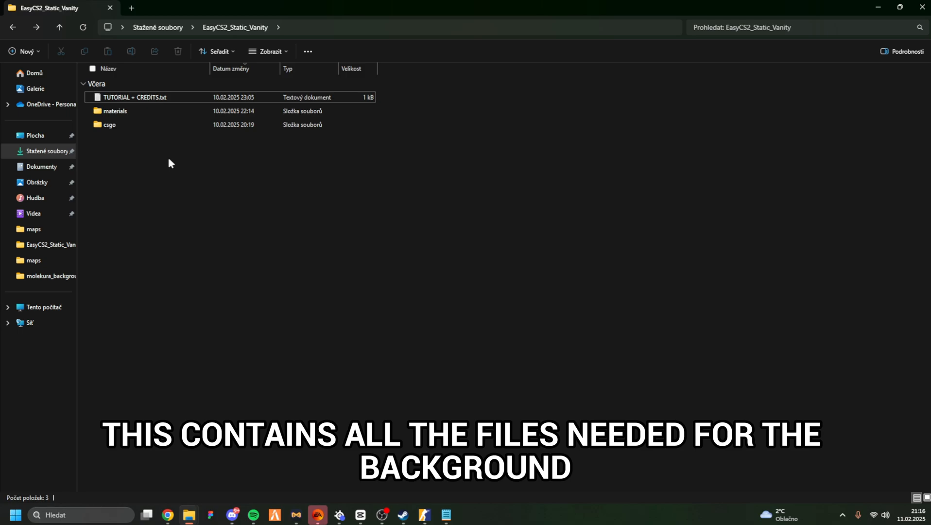
# Browse Counter-Strike 2's local files from its Manage menu to open the install folder.
pyautogui.click(116, 111)
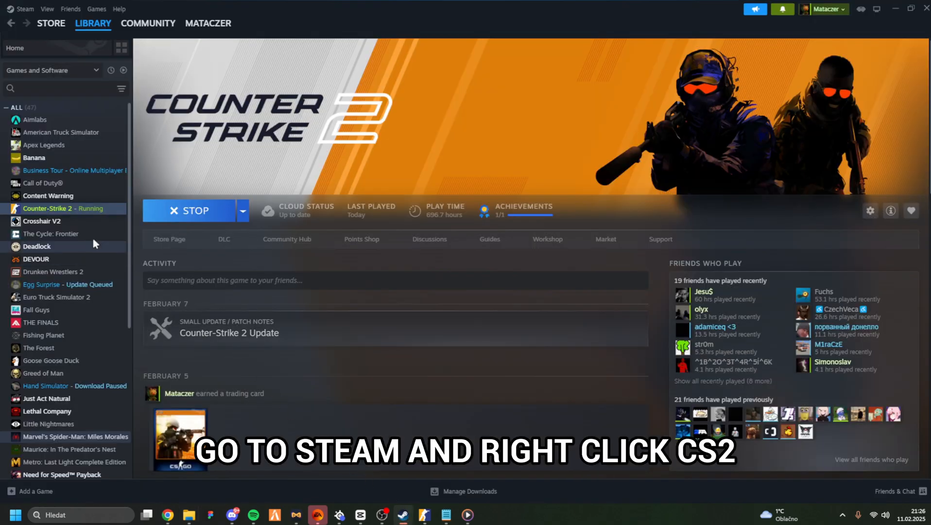
pyautogui.rightClick(51, 208)
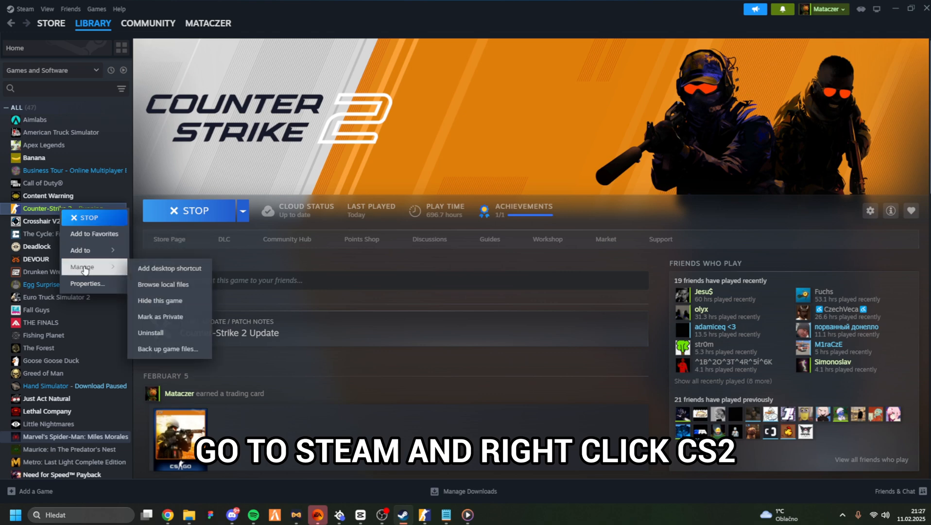
pyautogui.click(163, 283)
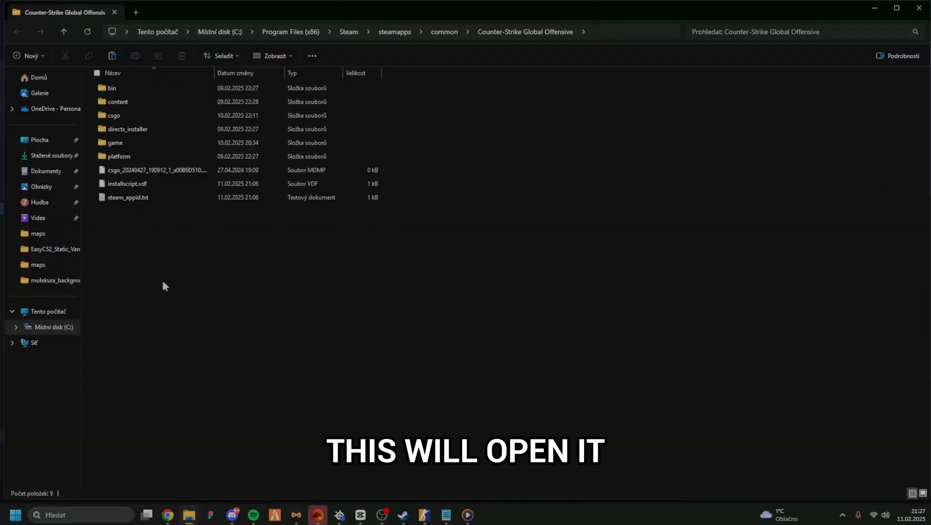
# Navigate content > csgo_addons > custombg > materials > molekura_background and select mainmenu.jpg.
pyautogui.doubleClick(117, 101)
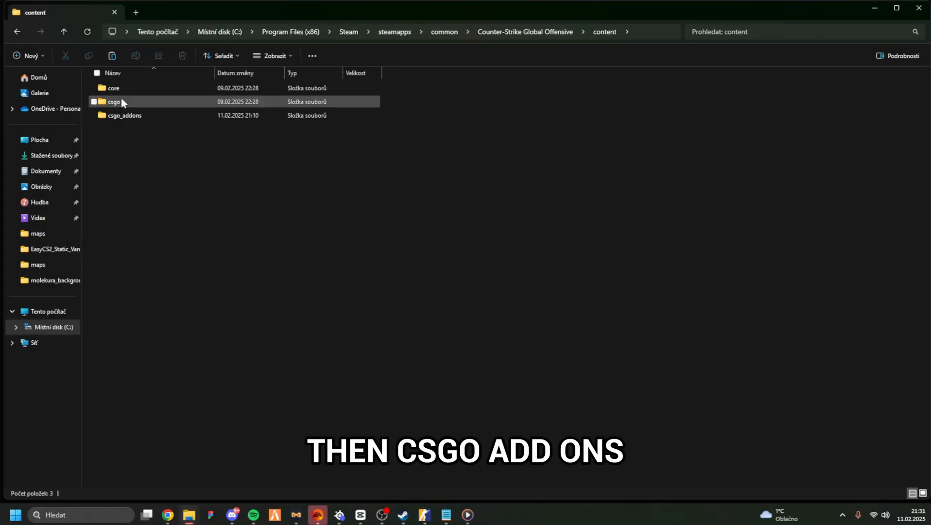
pyautogui.doubleClick(124, 115)
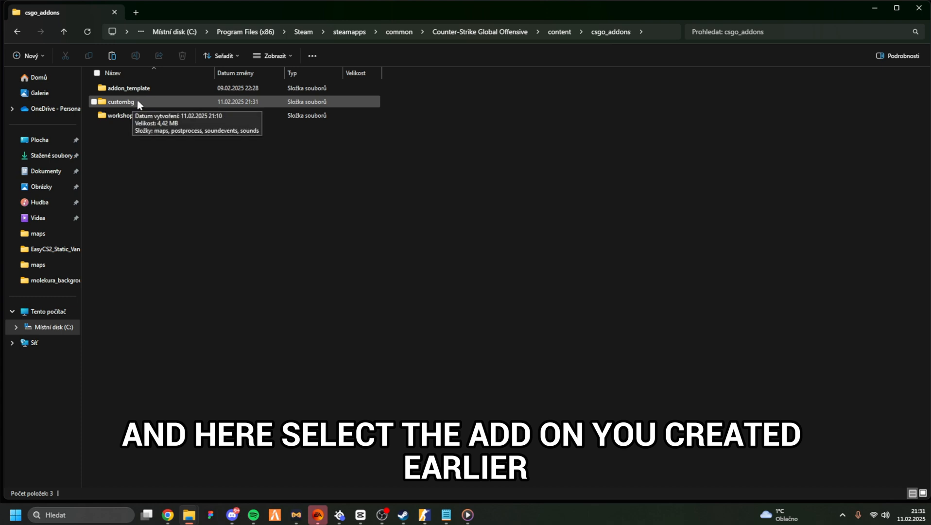
pyautogui.doubleClick(119, 101)
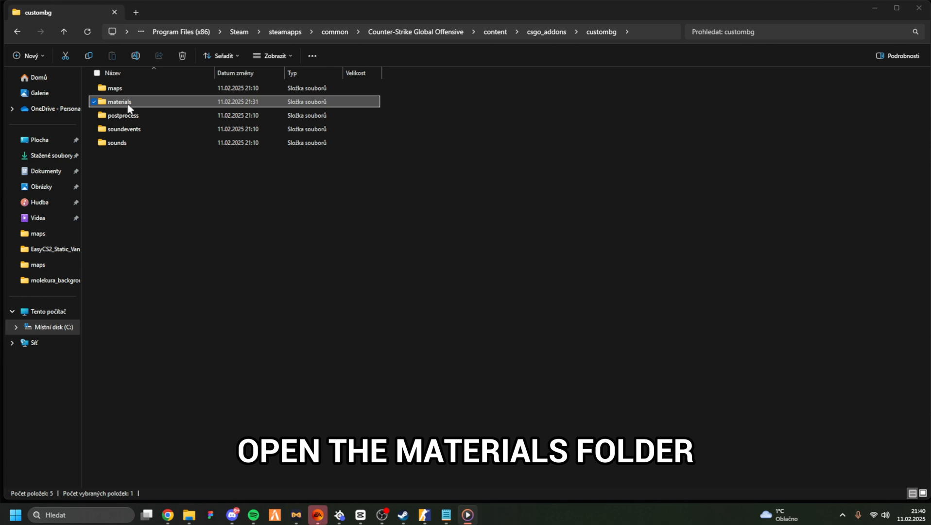
pyautogui.doubleClick(120, 101)
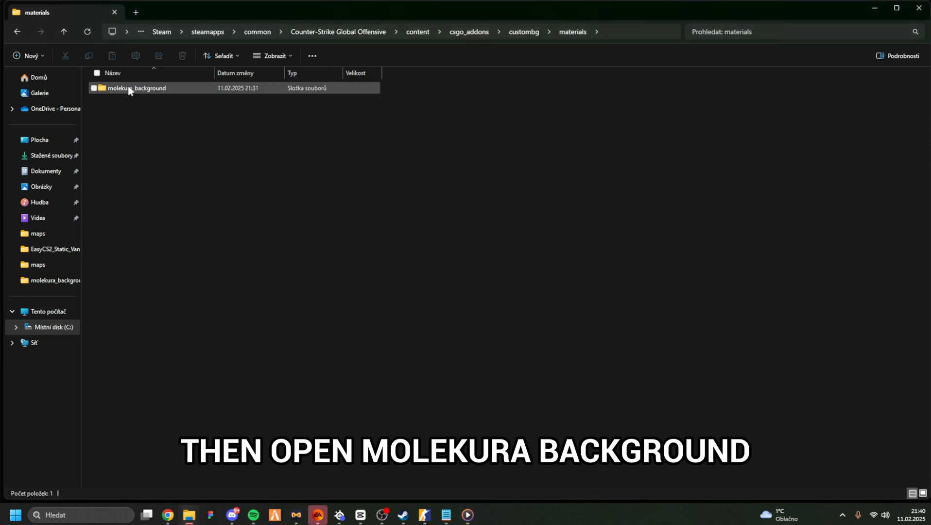
pyautogui.doubleClick(138, 88)
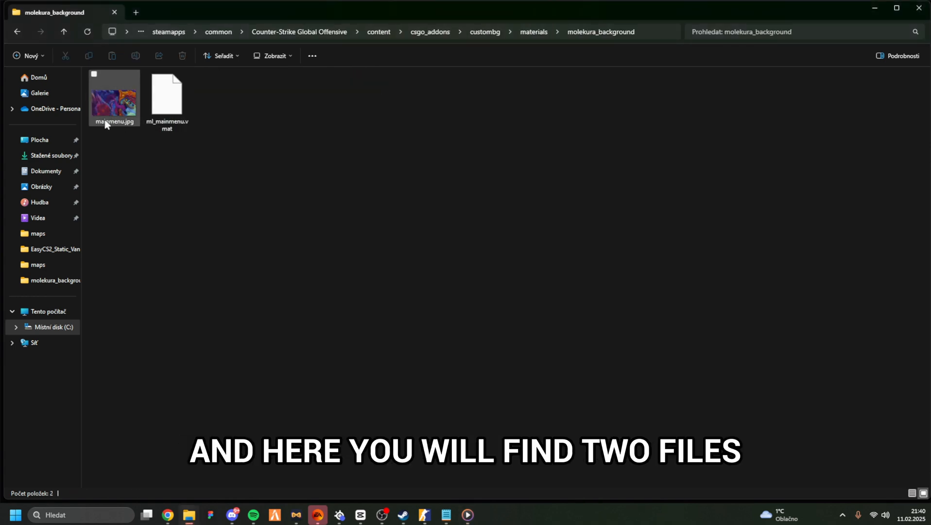
pyautogui.click(166, 95)
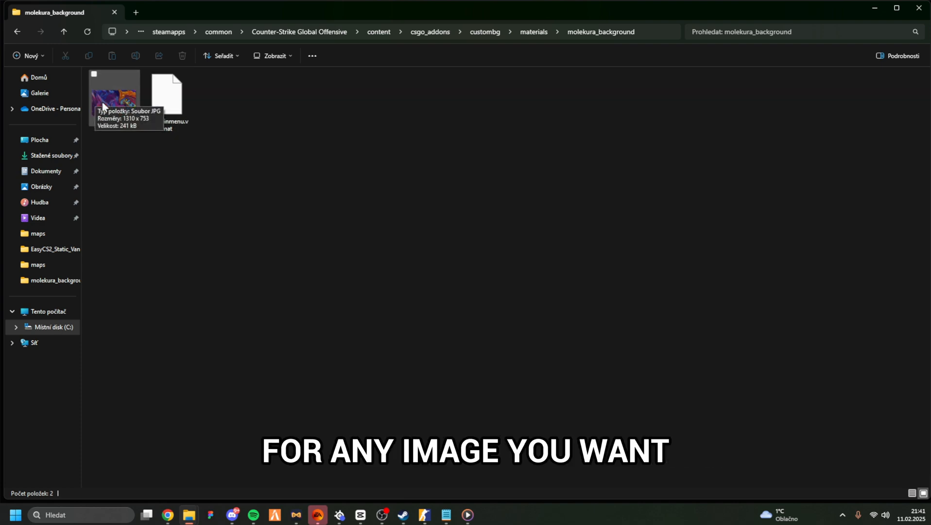
pyautogui.click(114, 97)
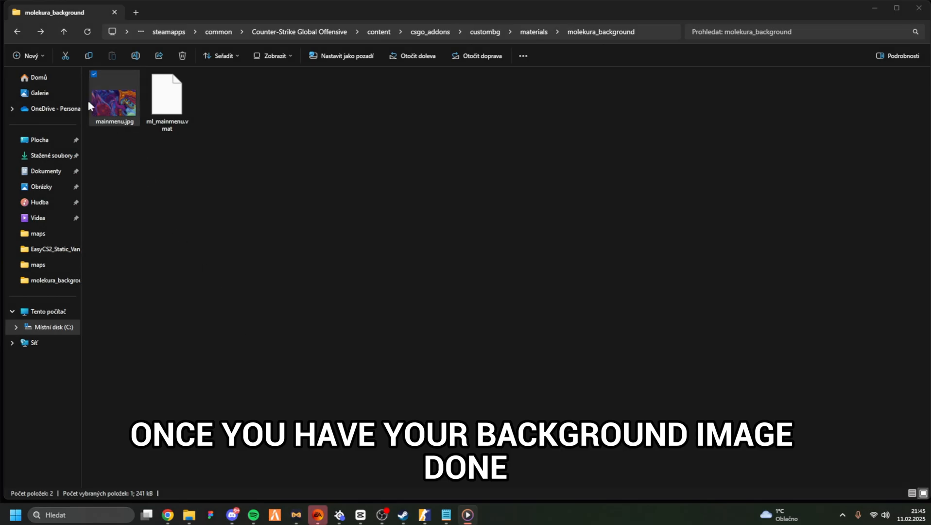
# Go from EasyCS2_Static_Vanity back to the Counter-Strike Global Offensive install folder.
pyautogui.click(54, 249)
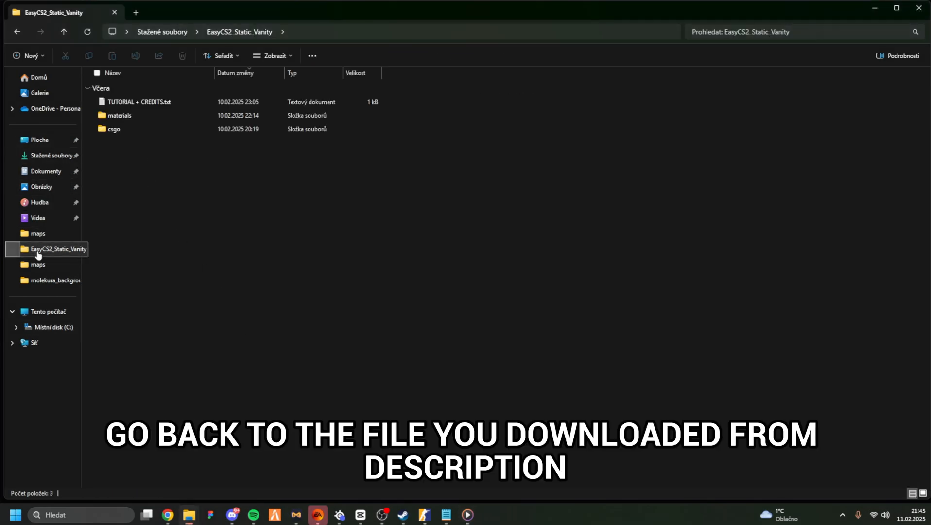
pyautogui.click(114, 129)
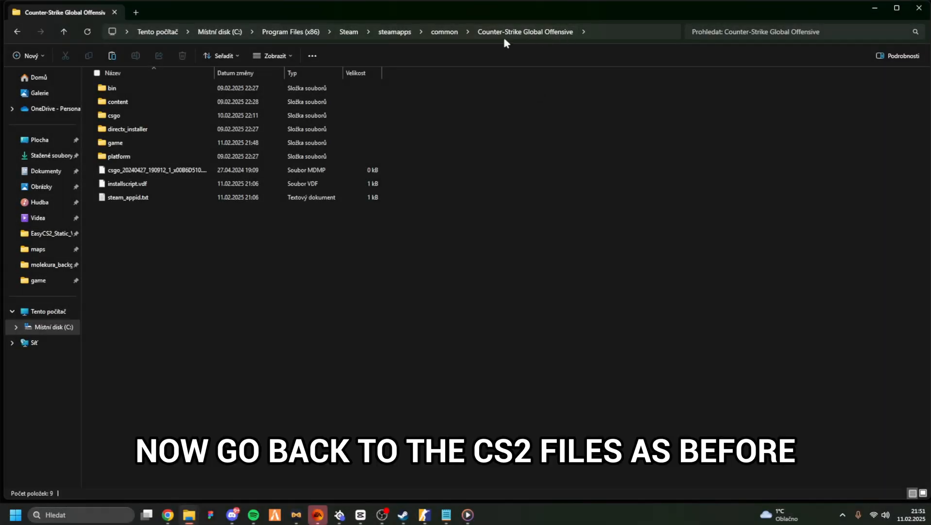
pyautogui.click(128, 129)
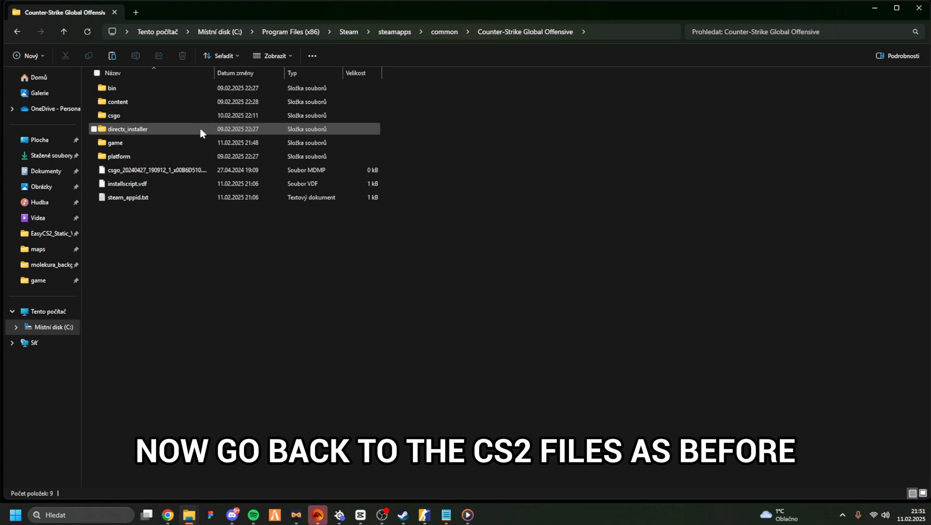
pyautogui.doubleClick(113, 143)
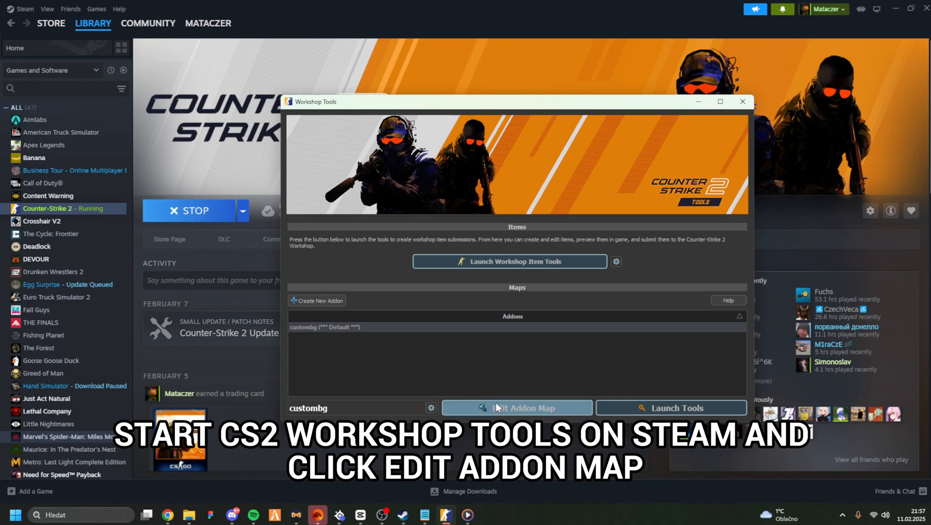
# Edit the custombg addon map in Hammer and launch the Asset Browser from Tools.
pyautogui.click(516, 408)
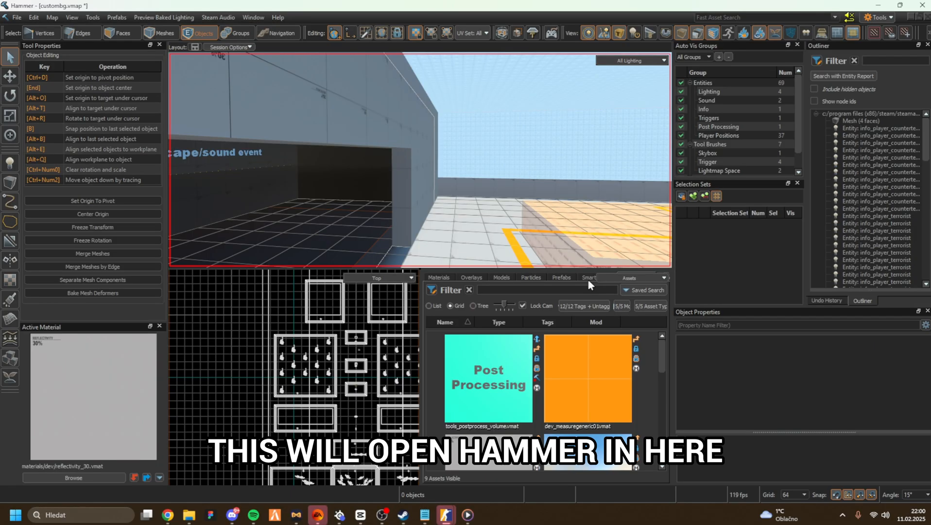
pyautogui.click(878, 17)
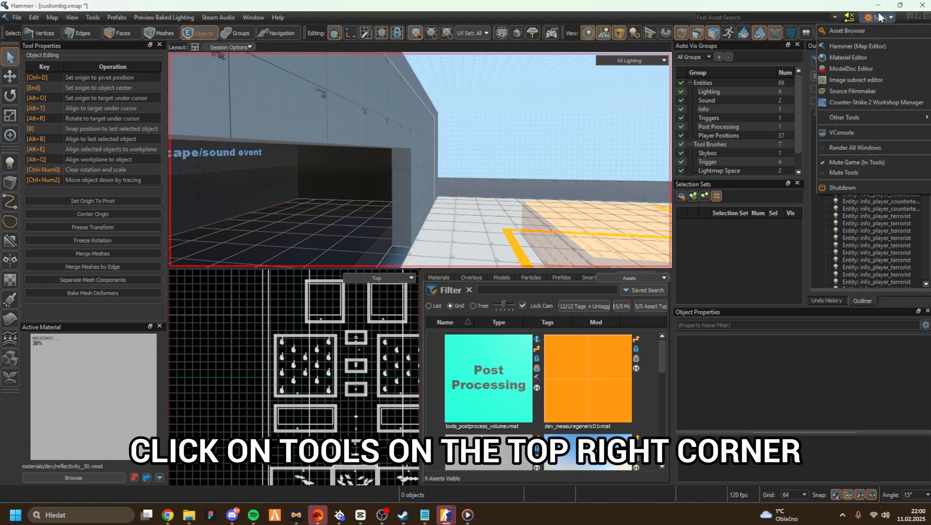
pyautogui.click(844, 30)
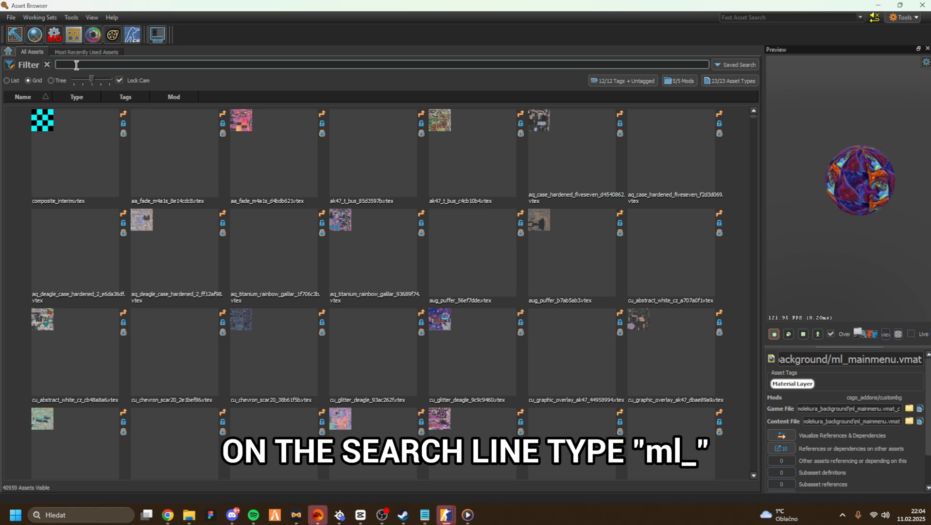
# Filter for 'ml_', fully recompile ml_mainmenu.vmat and open the folder of ml_mainmenu.vmat_c.
pyautogui.write('ml_')
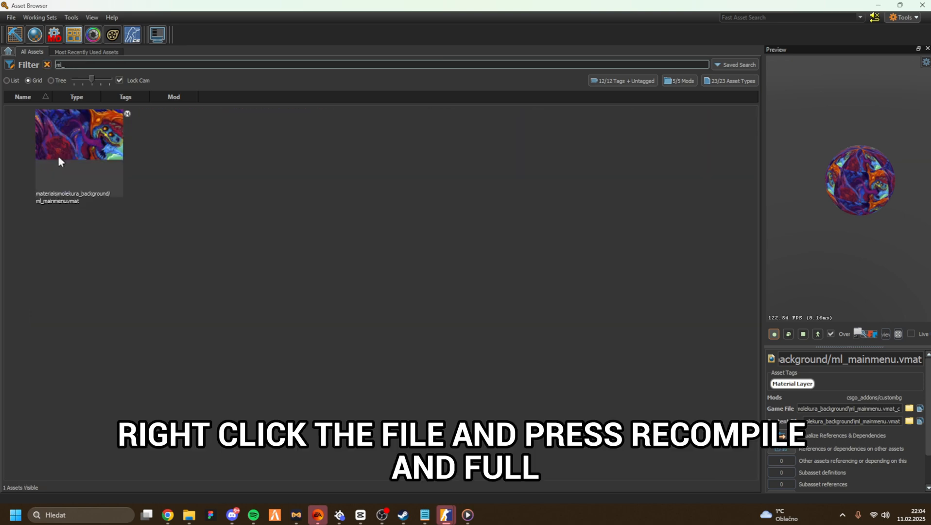
pyautogui.rightClick(79, 133)
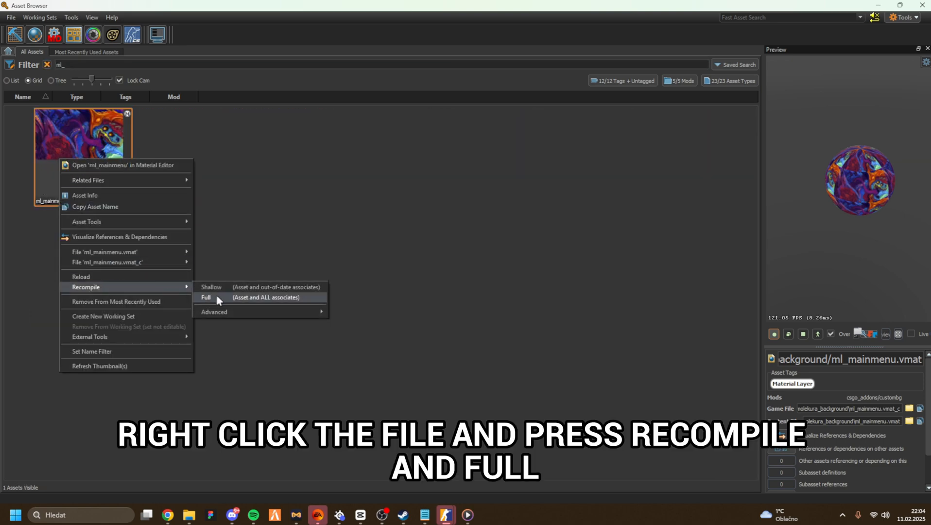
pyautogui.rightClick(80, 133)
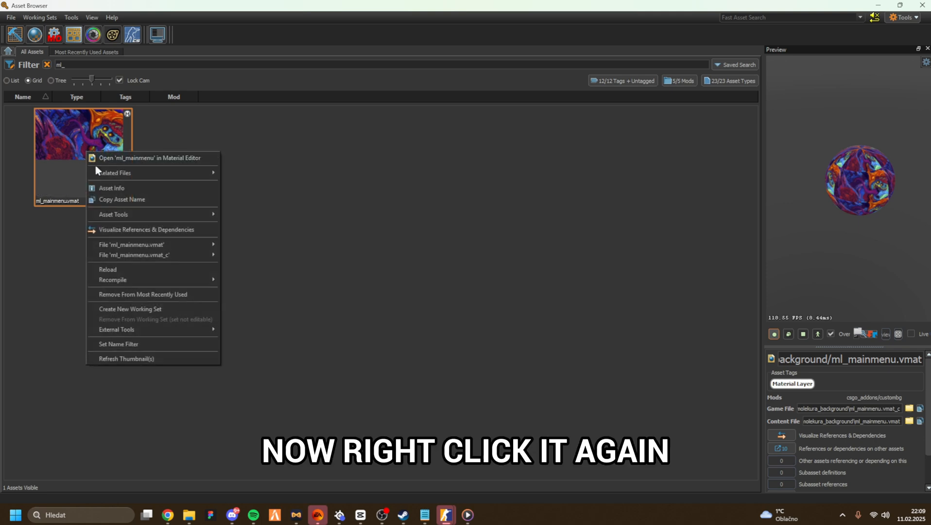
pyautogui.moveTo(135, 255)
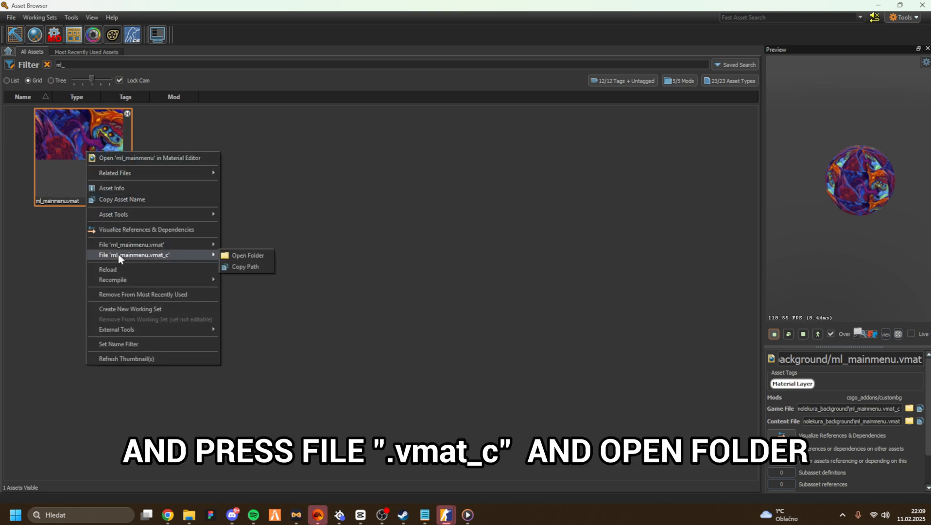
pyautogui.moveTo(164, 261)
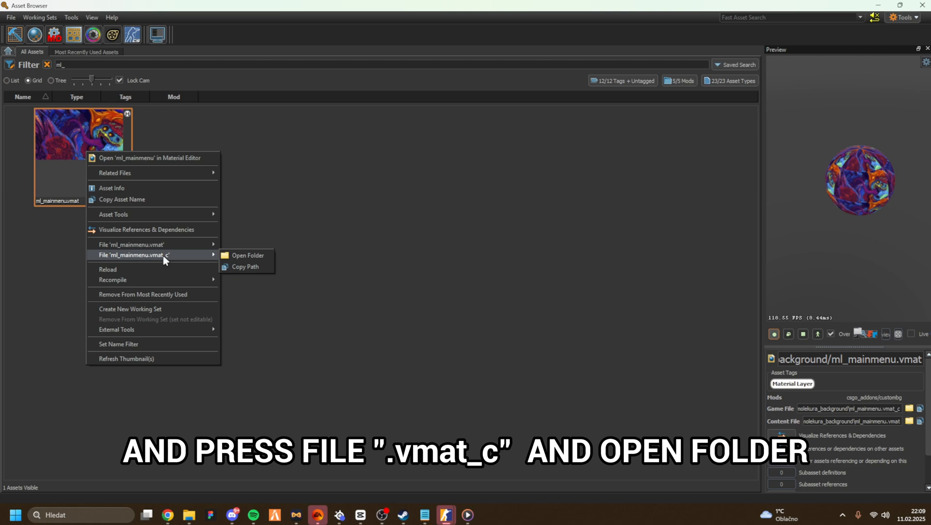
pyautogui.click(247, 254)
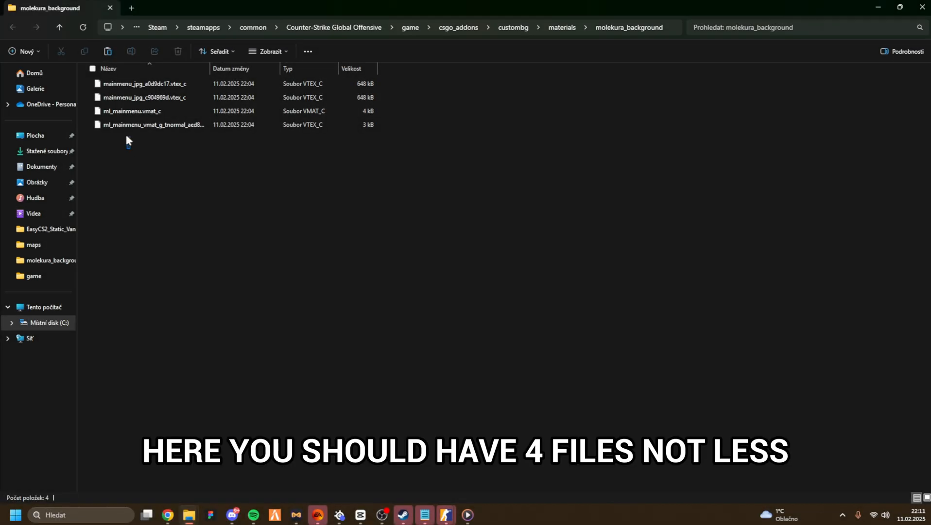
# Copy all four compiled files and navigate into game > csgo > materials.
pyautogui.press('ctrl+a')
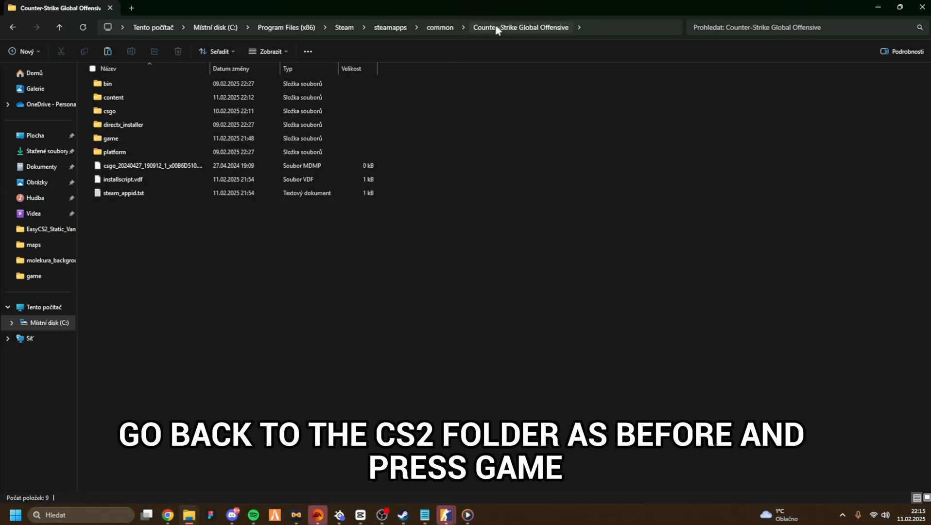
pyautogui.click(122, 125)
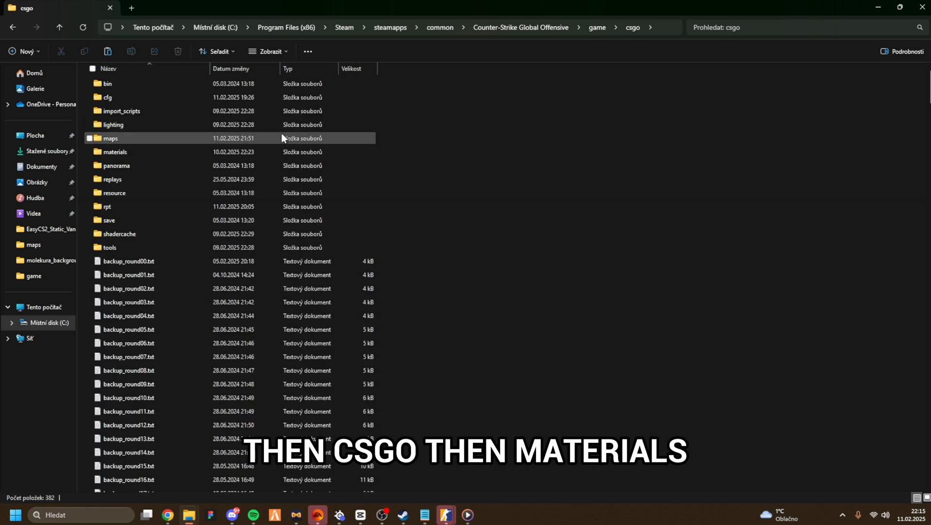
pyautogui.doubleClick(114, 152)
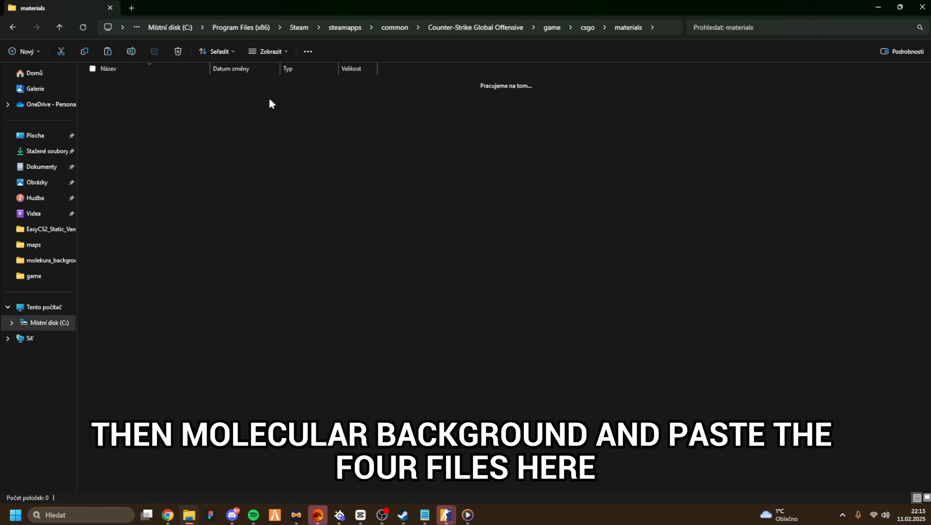